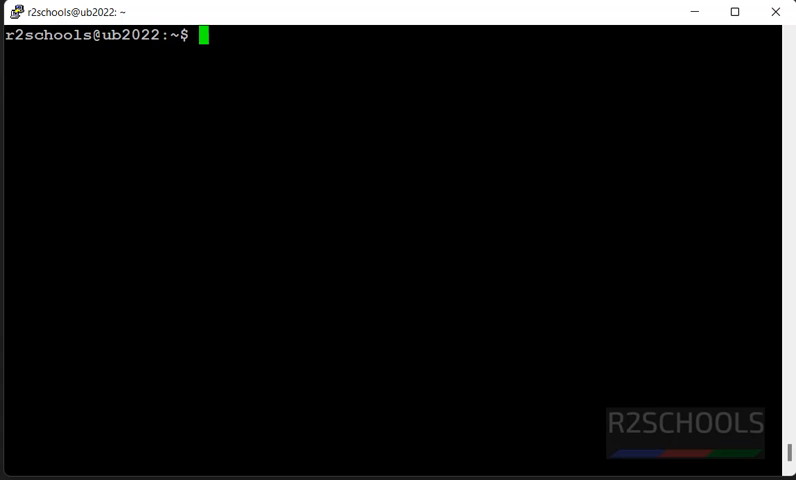
Run sudo systemctl status postgresql with the sudo password, showing it active (exited), then quit the pager.
type("sudo systemctl status p")
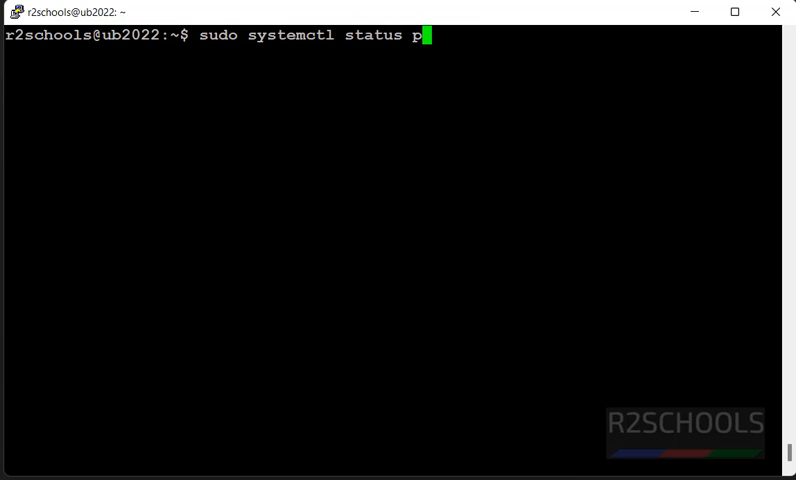
type("ostgred")
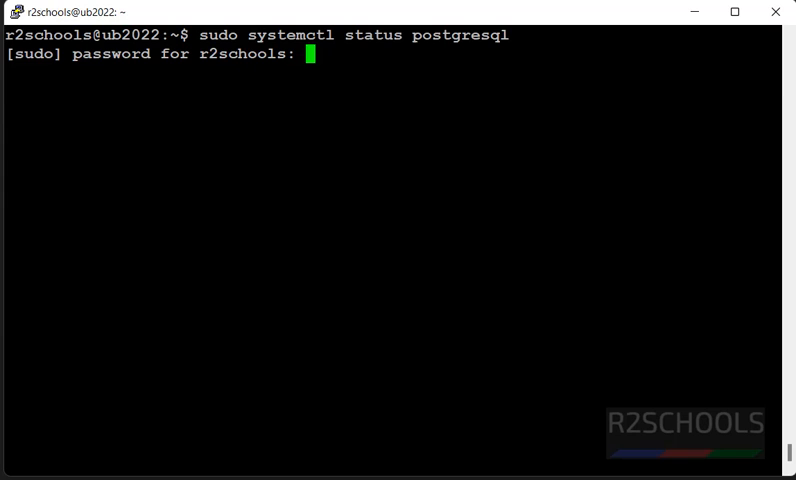
key("Return")
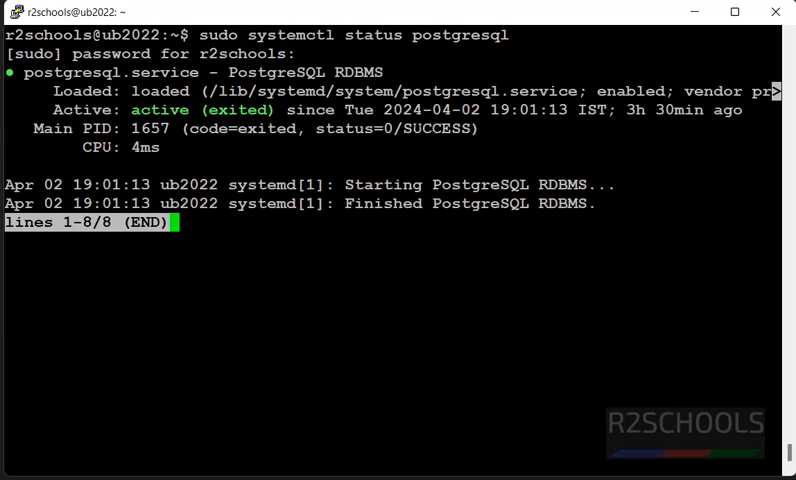
key("q")
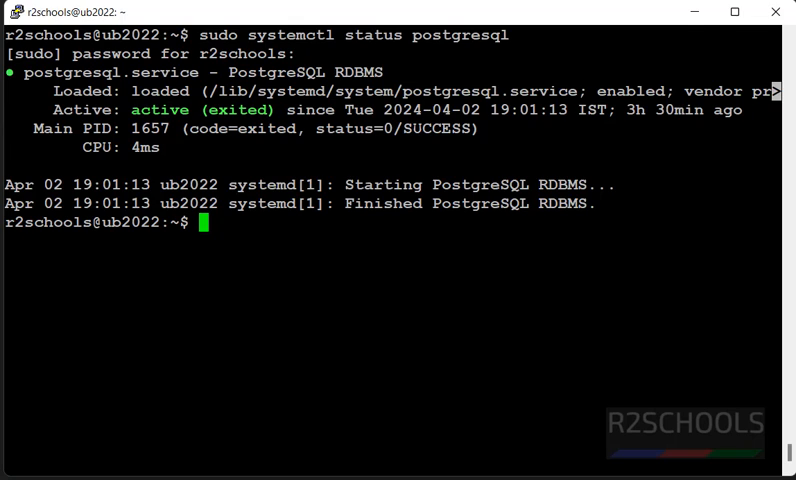
Stop PostgreSQL with sudo systemctl, recheck status as inactive (dead), and clear the screen.
type("sudo wsystemctl stop postgresql")
type("sudo systemctl status postgresql")
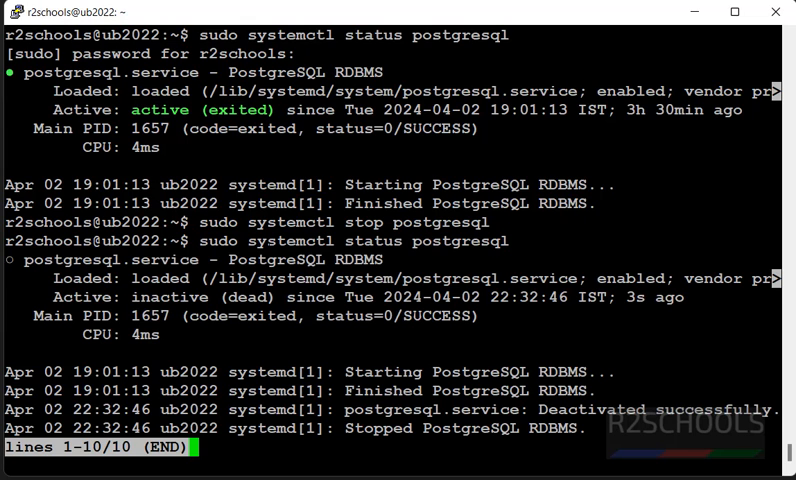
key("q")
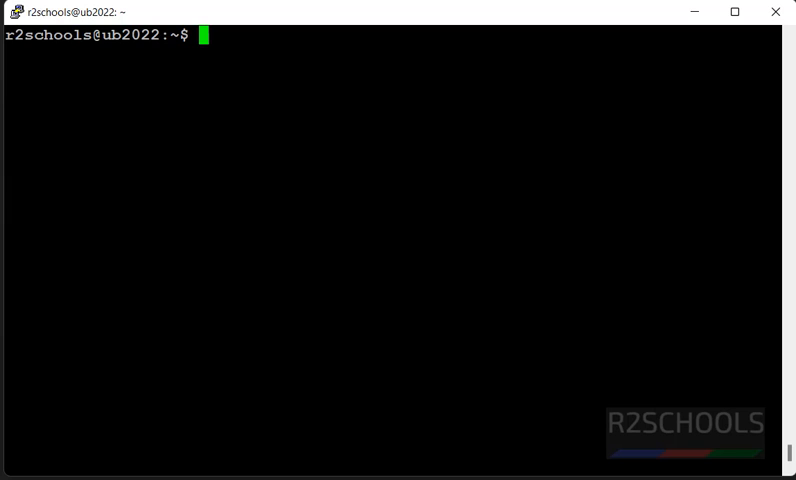
Run dpkg -l | grep postgres, listing postgresql-16, client-16, client-common and common 16.2, then start a sudo command.
type("dpkg")
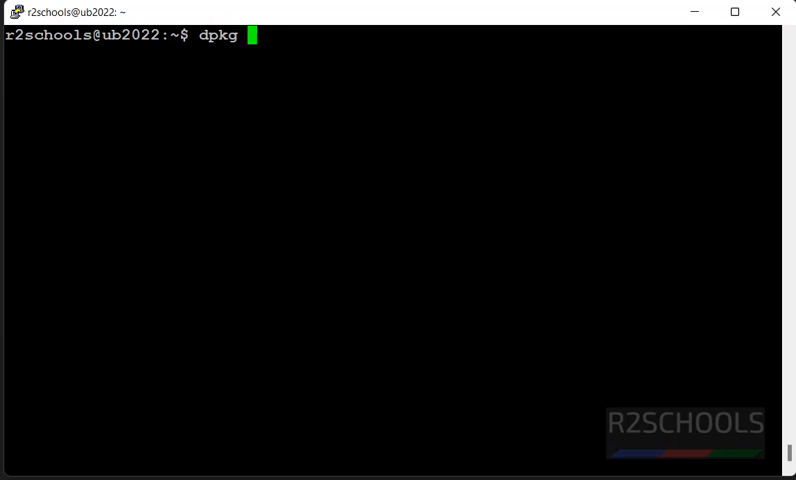
type("-l |")
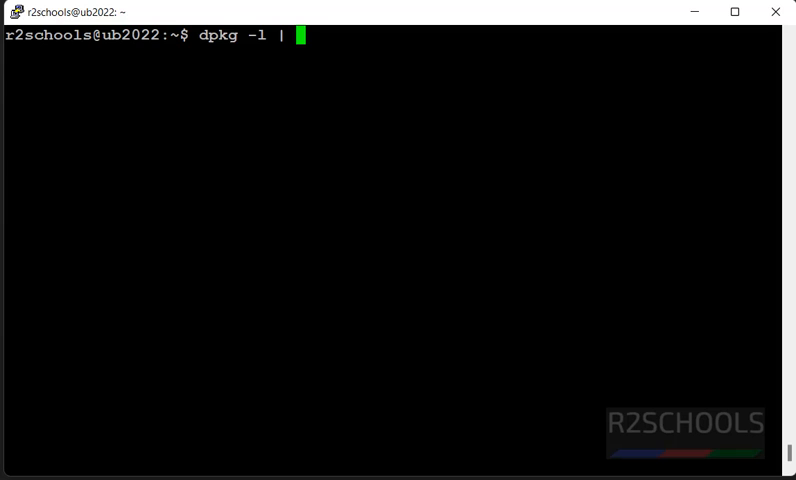
type("grep postgre")
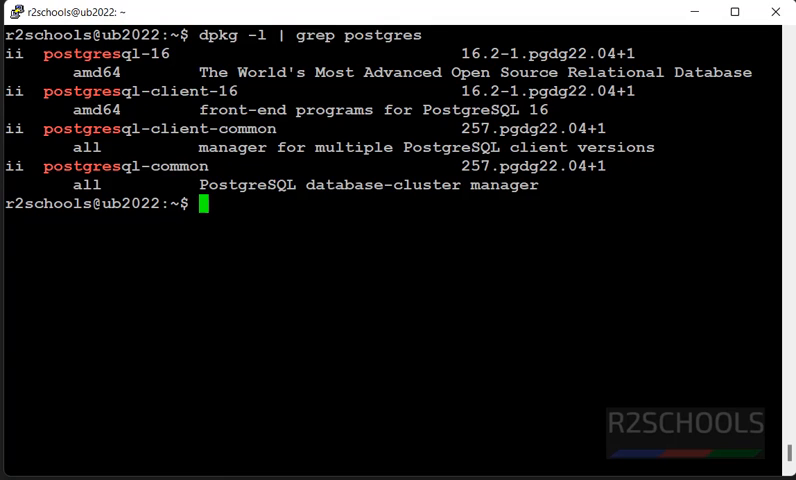
type("sudo")
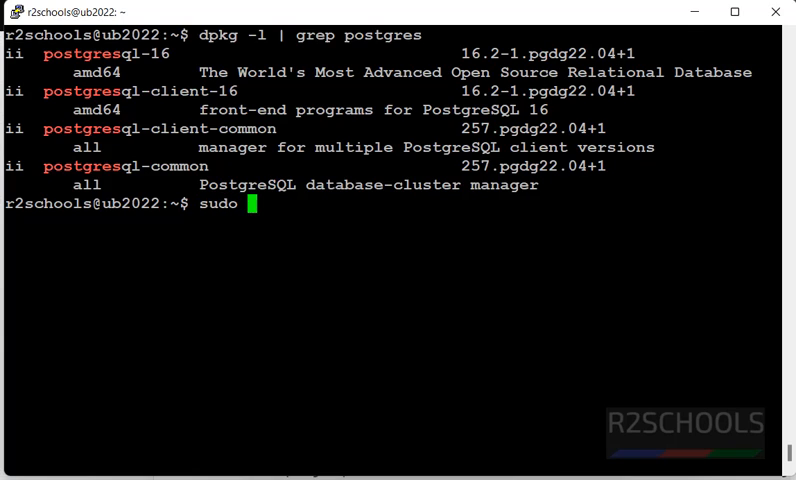
Compose 'apt-get --purge postgresql postgresql-16 postgresql-client' at the prompt.
type("apt-g")
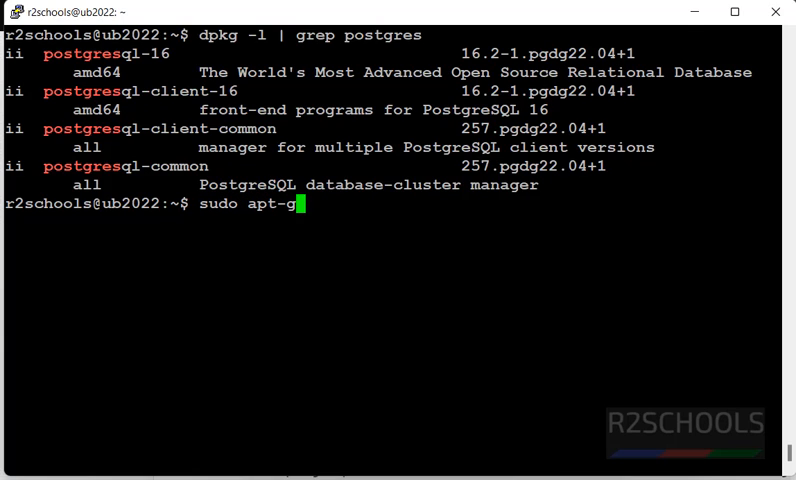
type("et -")
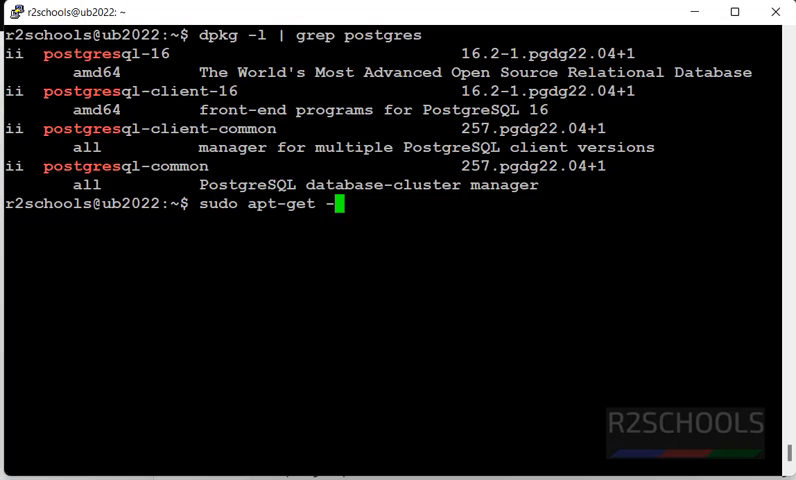
type("-purge po")
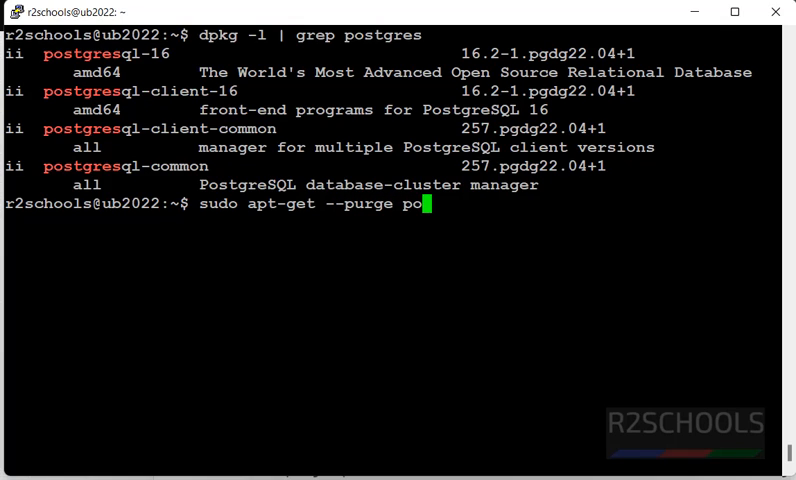
type("stgresql")
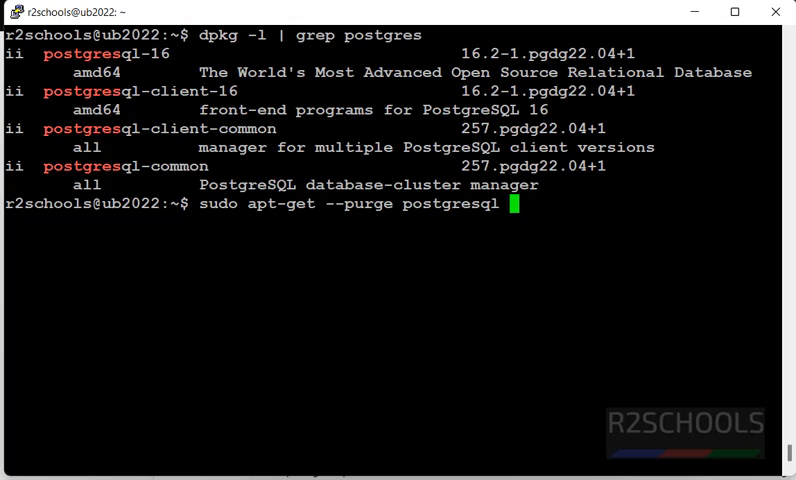
type("postgresql")
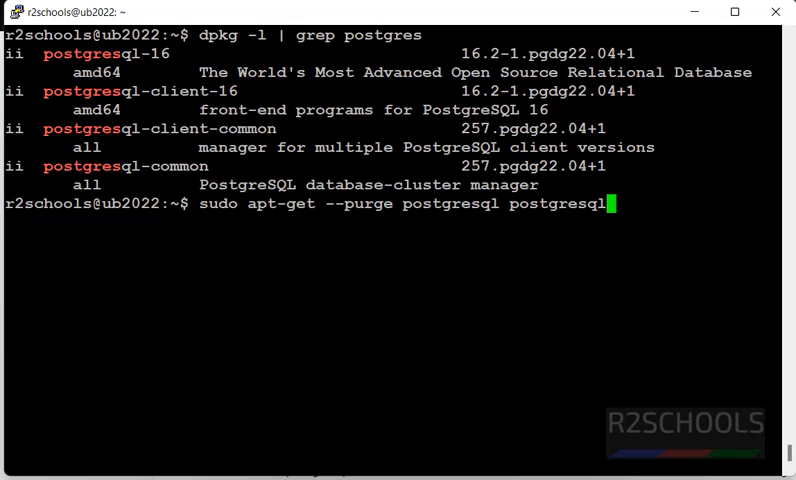
type("-16")
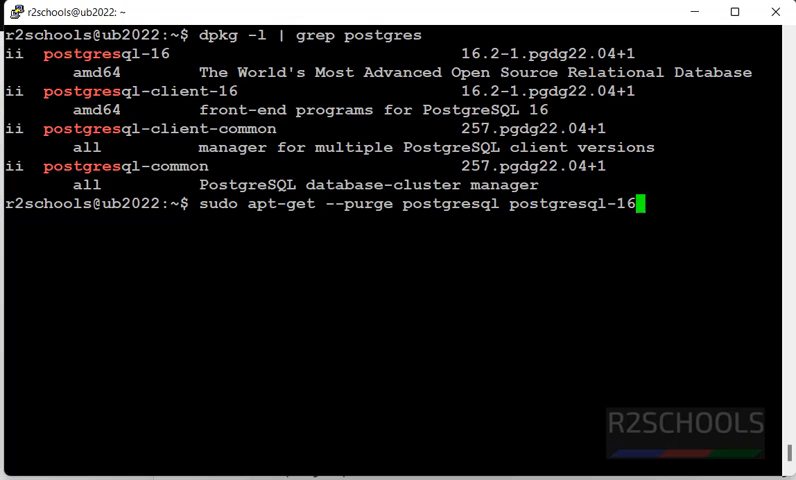
type("postg")
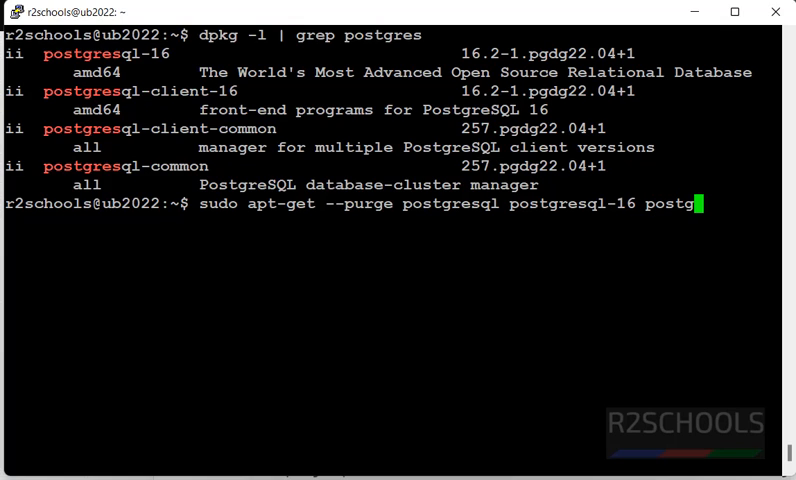
type("esql")
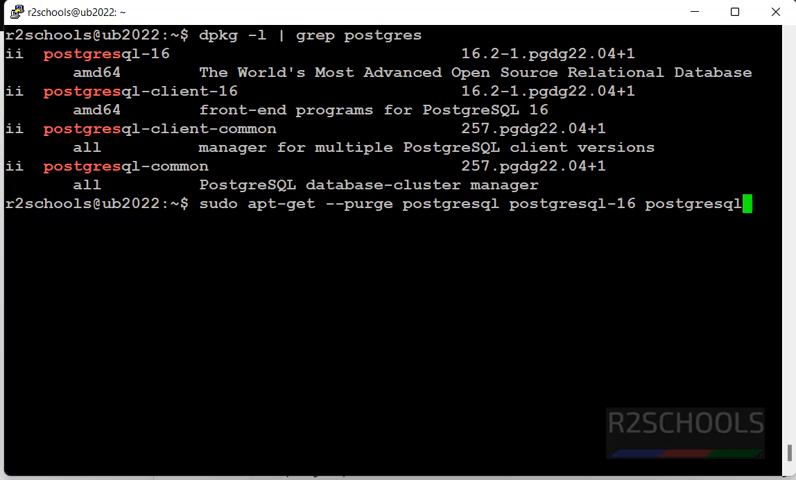
type("-client")
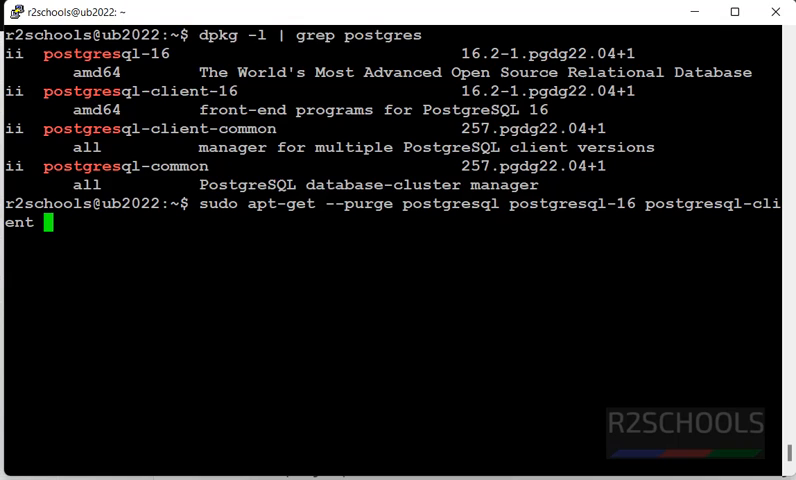
Extend the purge command with postgresql-client-16, postgresql-common and postgresql-contrib packages.
type("postgresql-client")
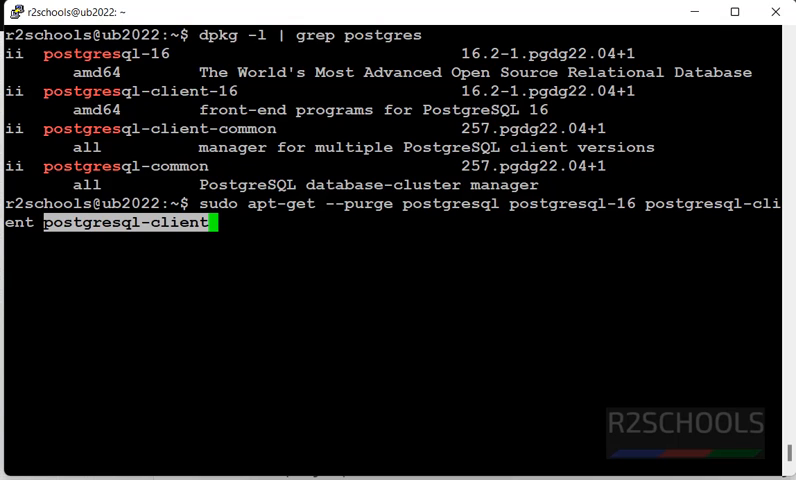
type("-16")
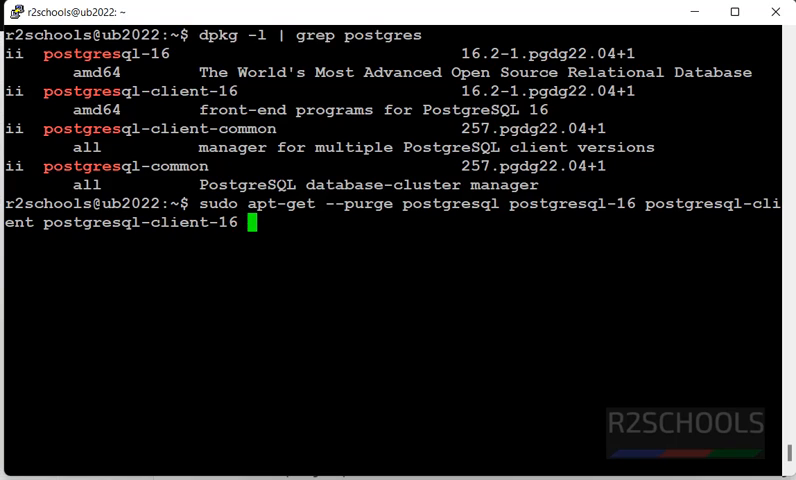
type("postgre")
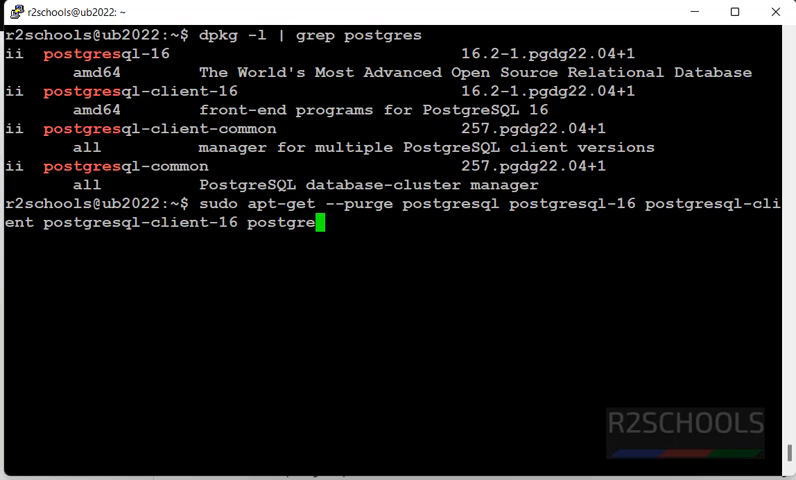
type("sql-co")
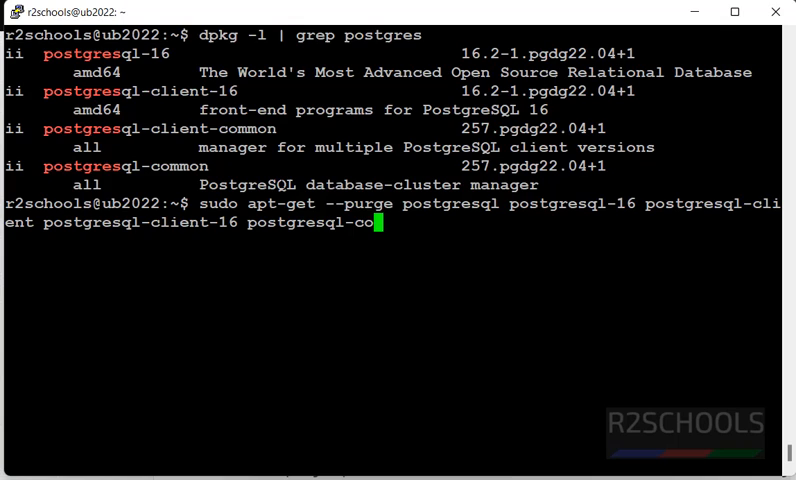
type("mmon postgresql-client-common")
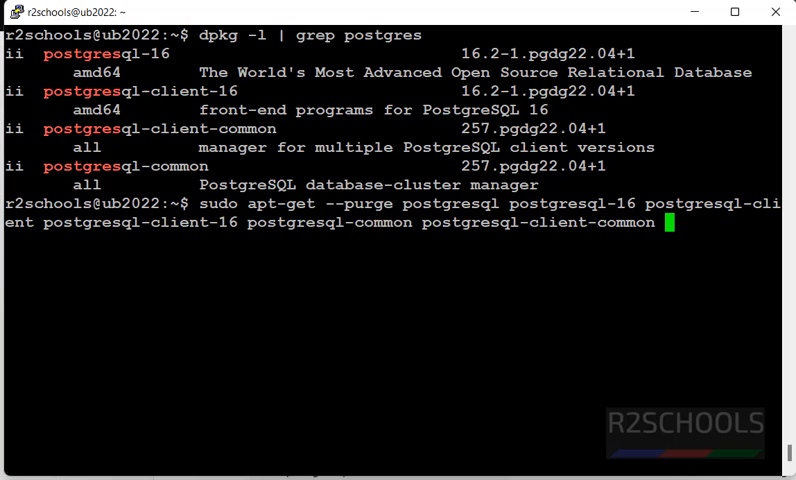
type("postgresqlc-on")
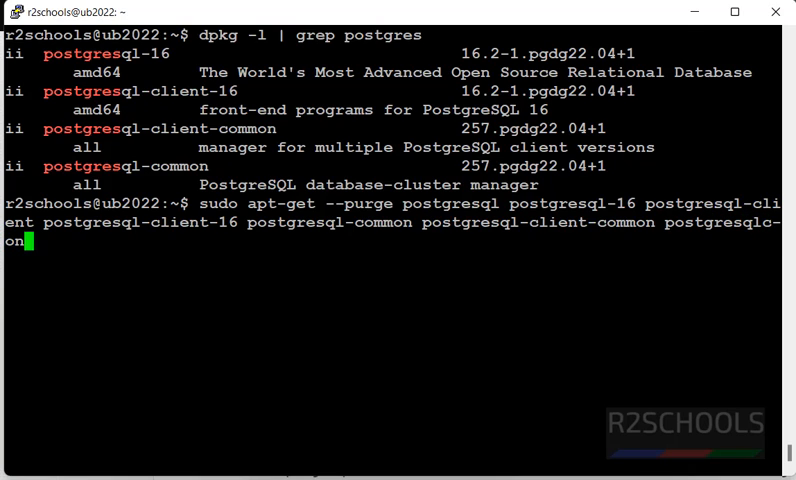
type("rib")
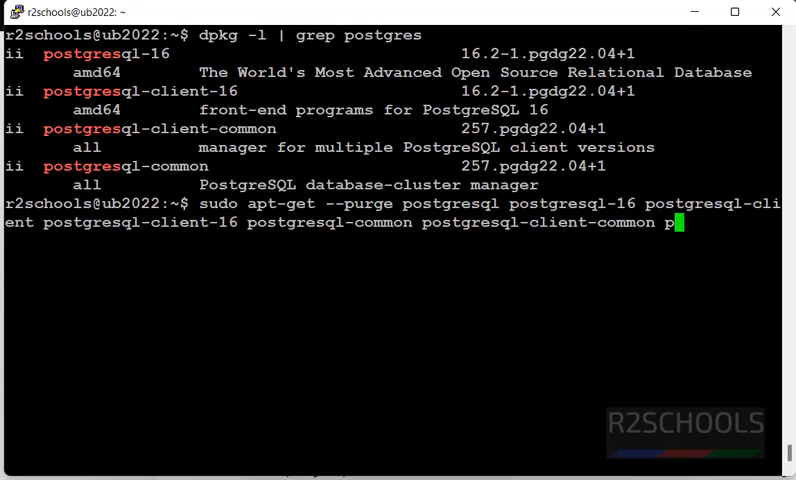
Correct the command to apt-get --purge remove, run it, and answer y to continue the removal.
key("Backspace")
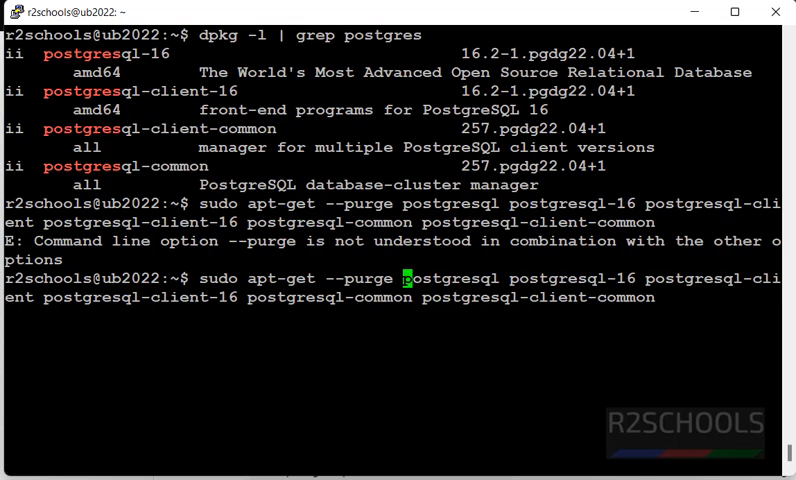
type("remove")
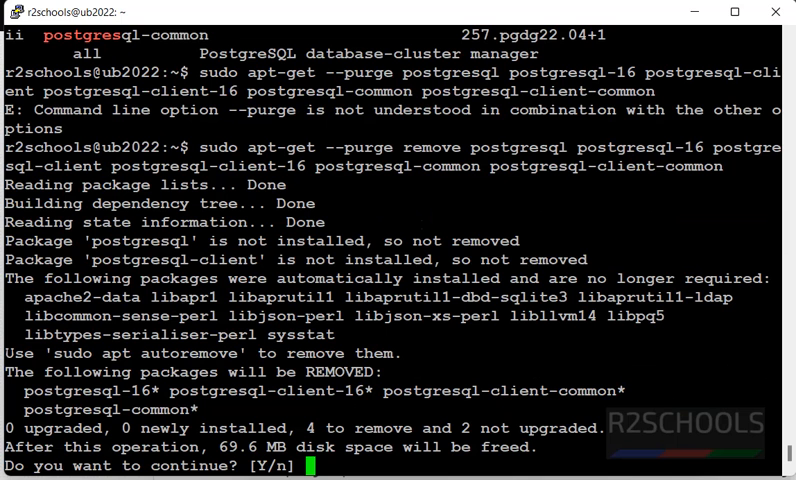
type("y")
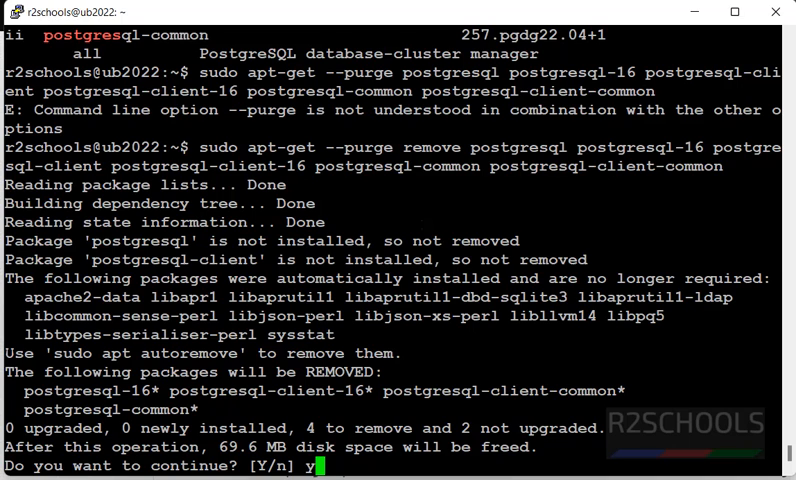
key("Return")
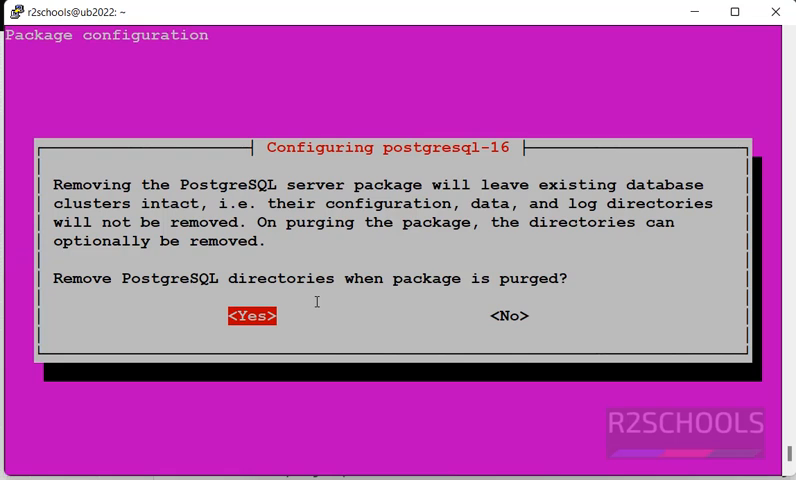
key("Tab")
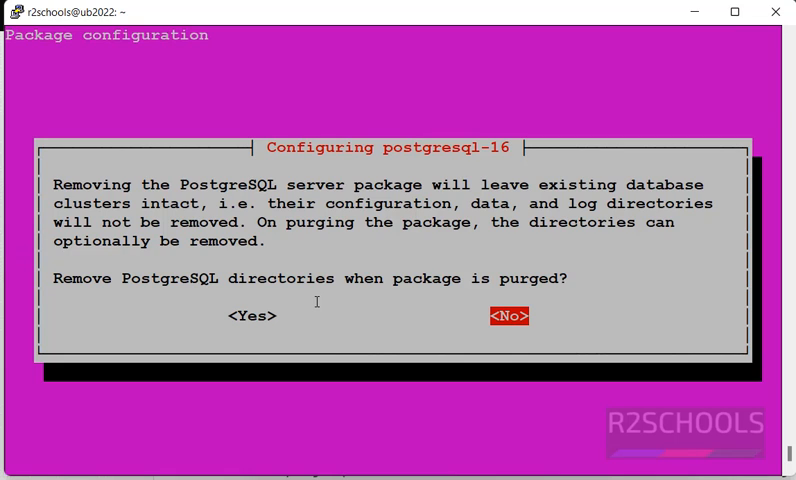
key("Left")
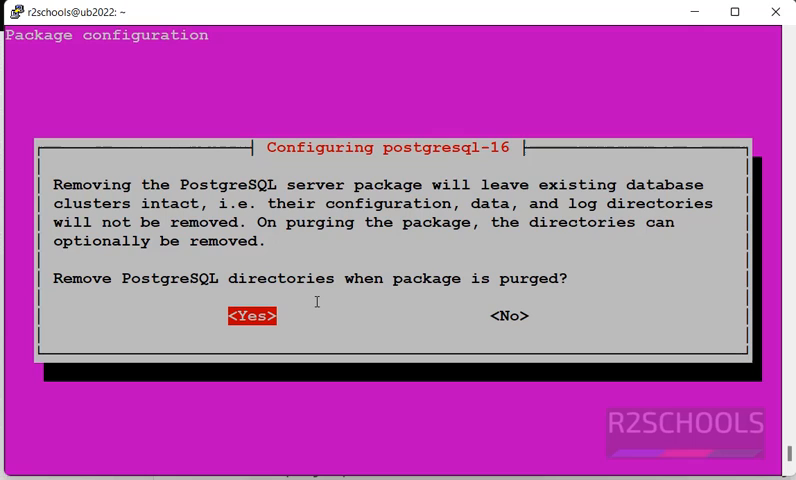